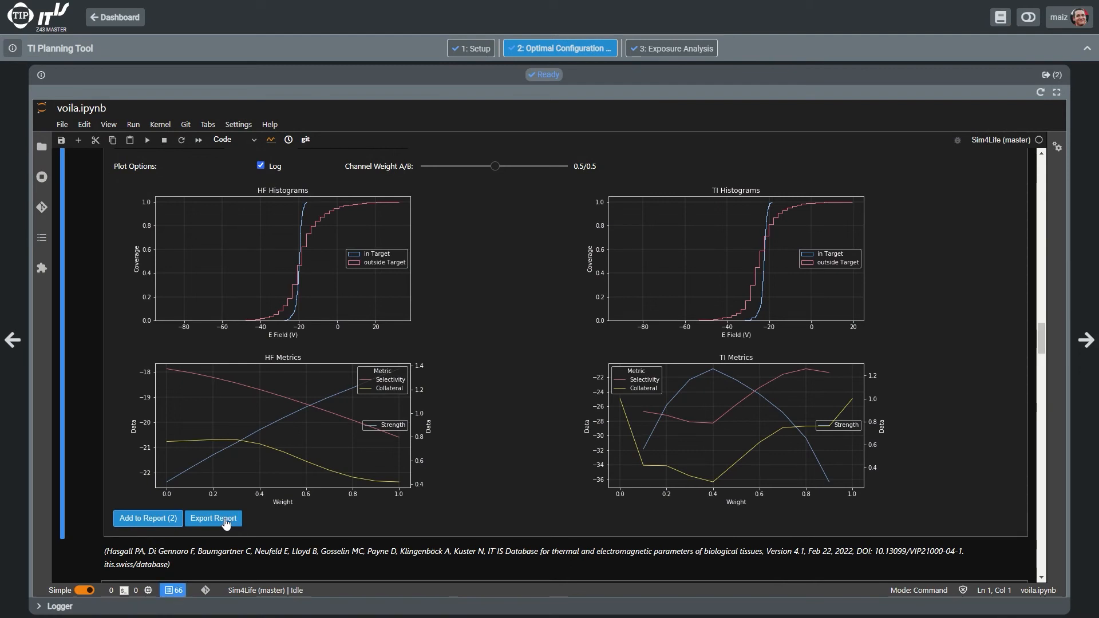
Export the two collected optimal-configuration results as a PDF report
left_click(217, 518)
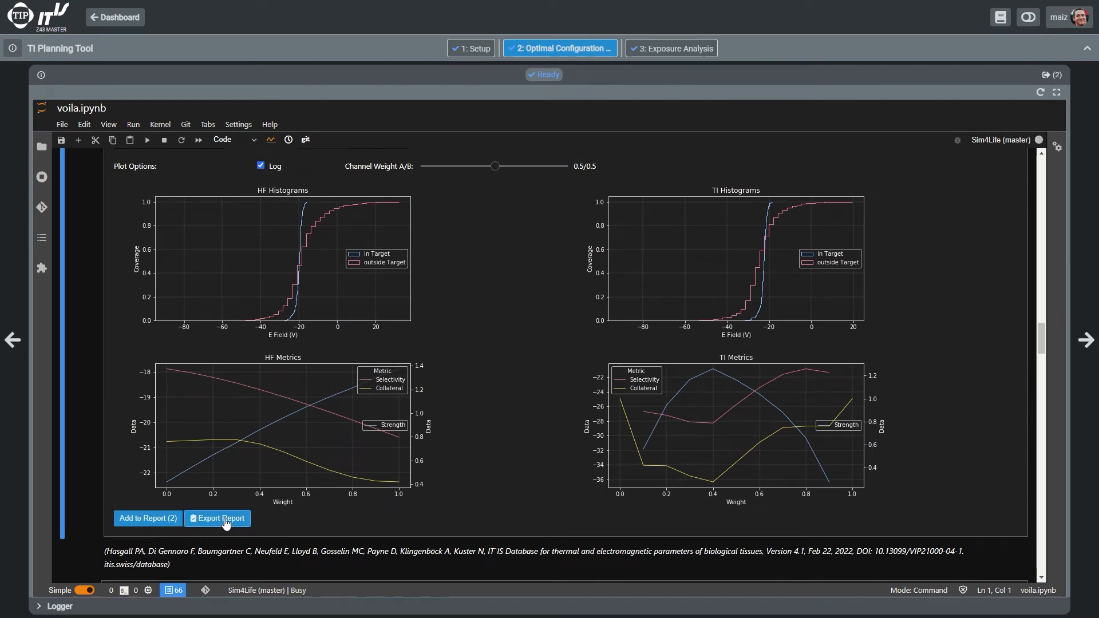
mouse_move(316, 525)
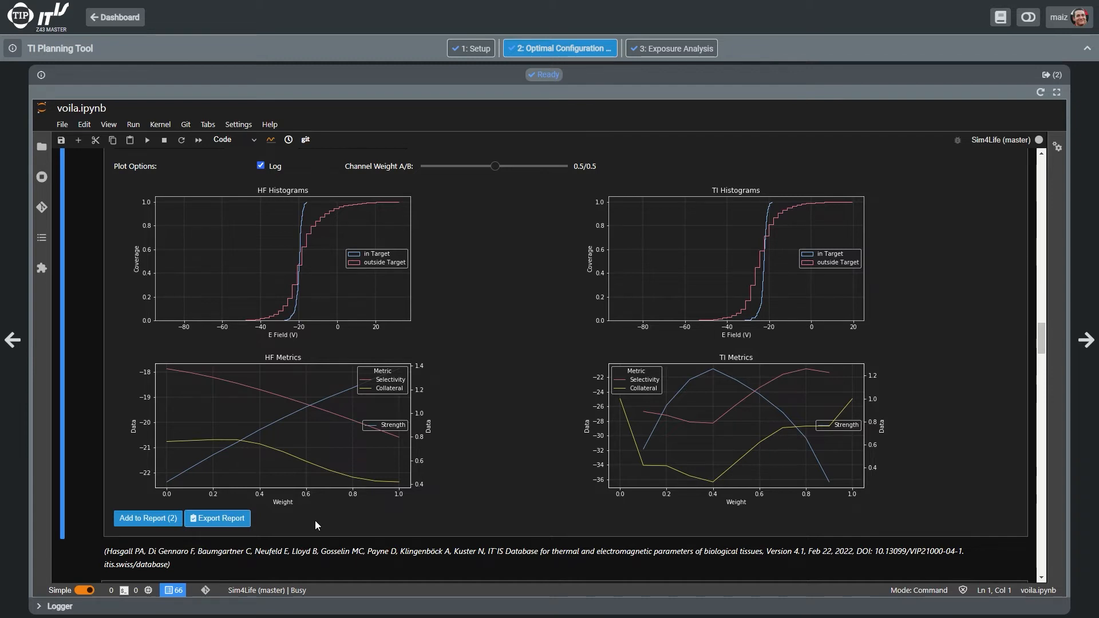
left_click(147, 518)
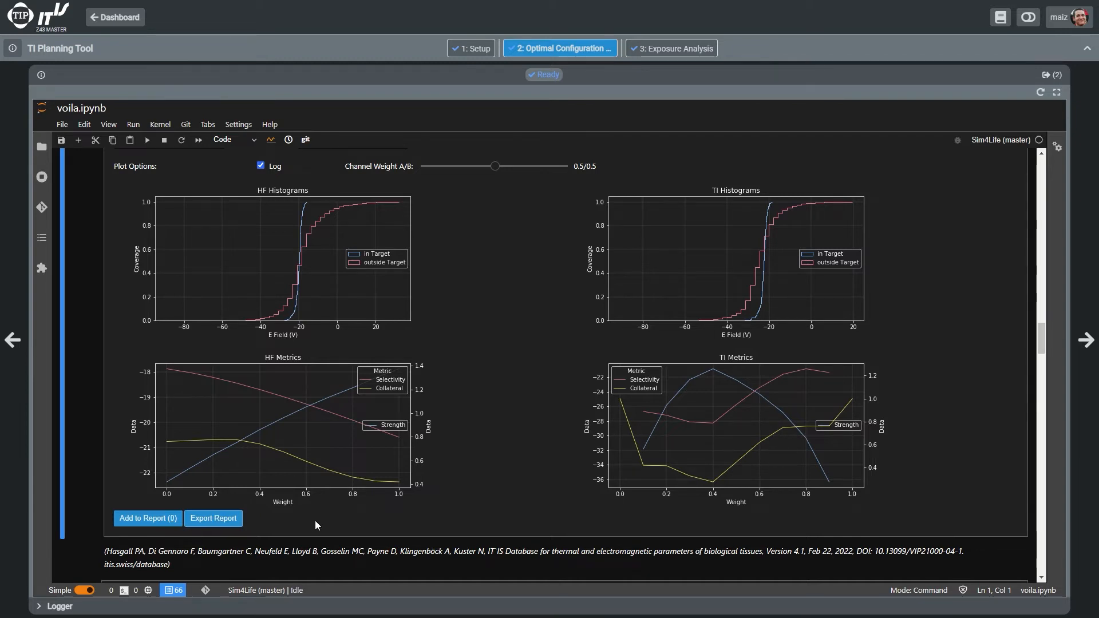
Open the exported PDF and scroll from version information down to Appendix A permutations
left_click(212, 518)
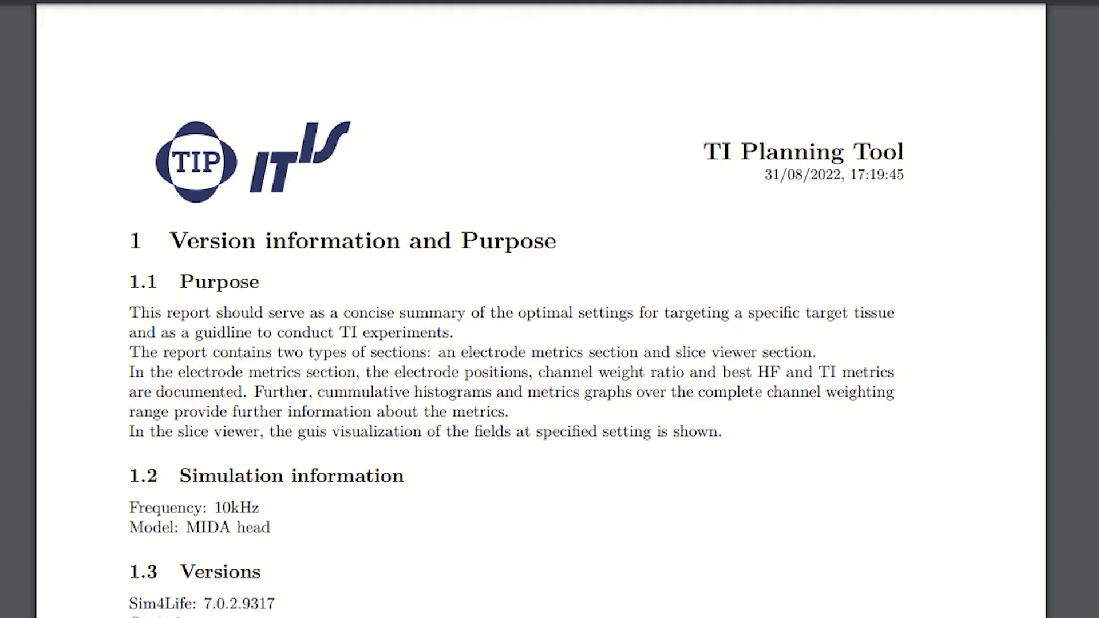
mouse_move(169, 530)
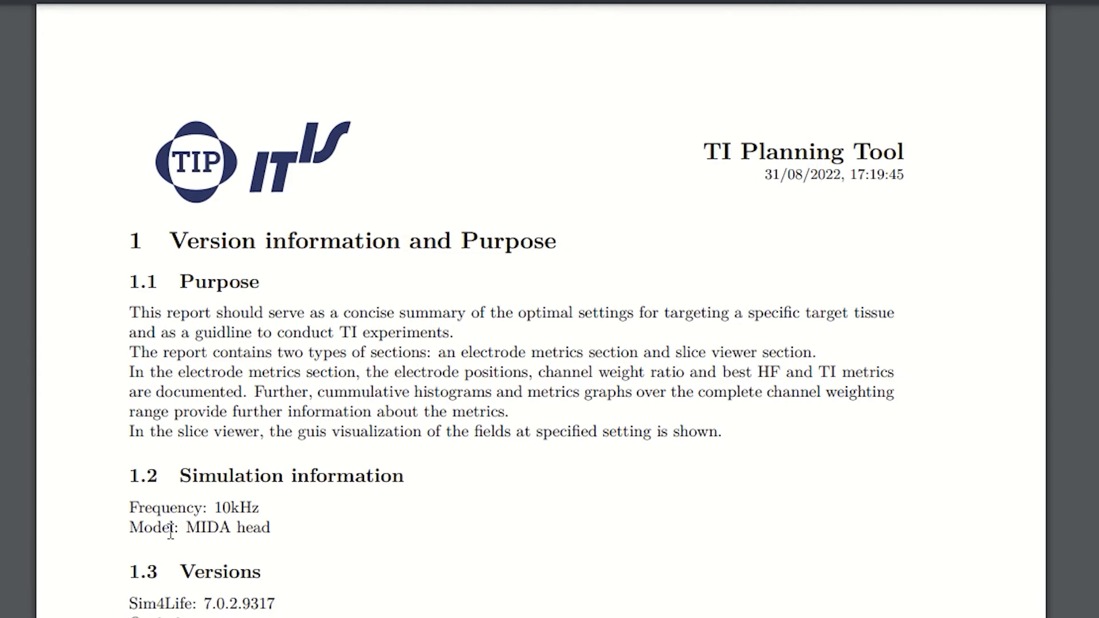
scroll("down", 3)
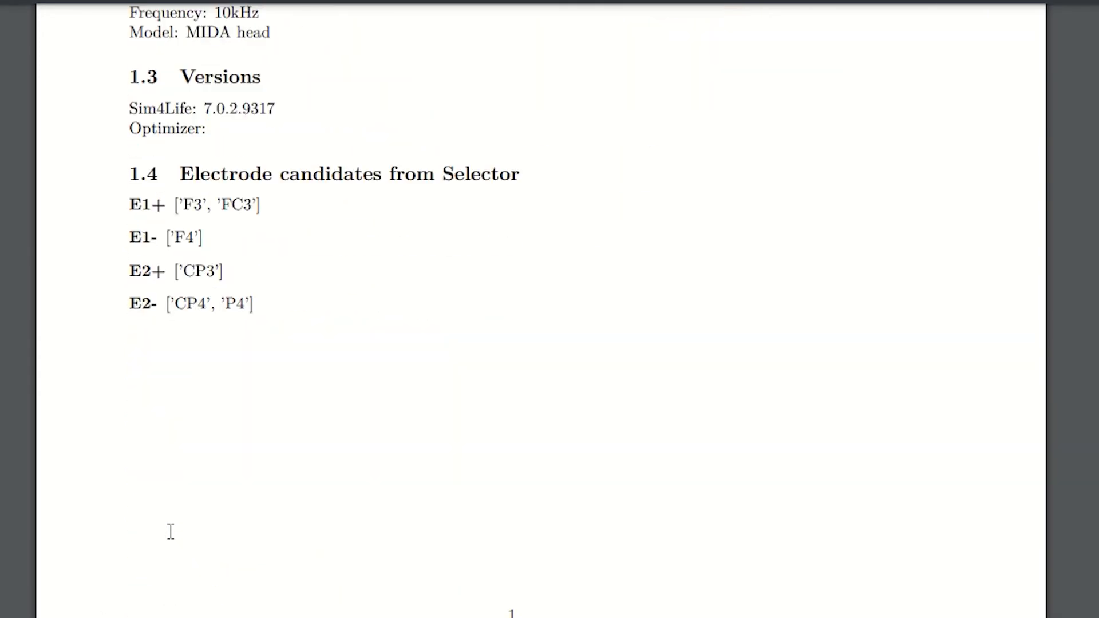
scroll("down", 3)
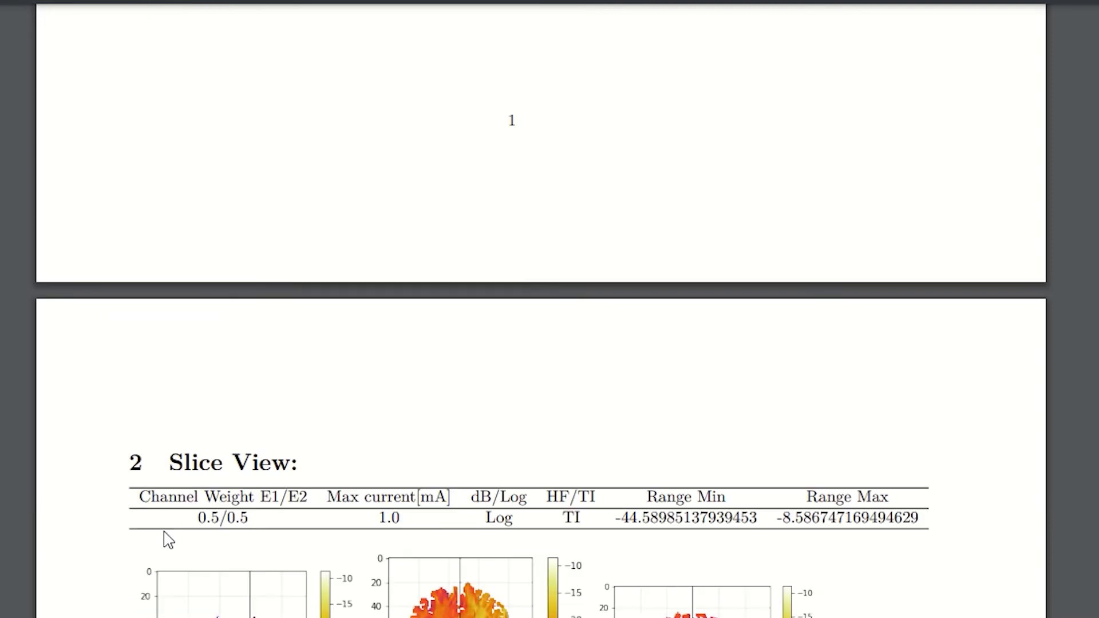
scroll("down", 3)
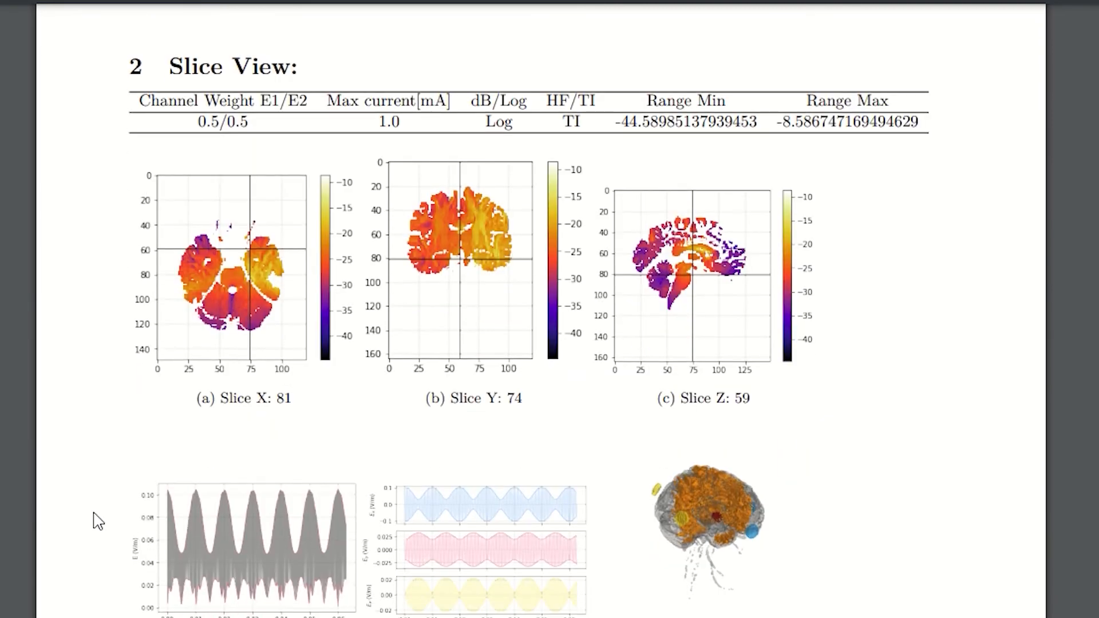
scroll("down", 3)
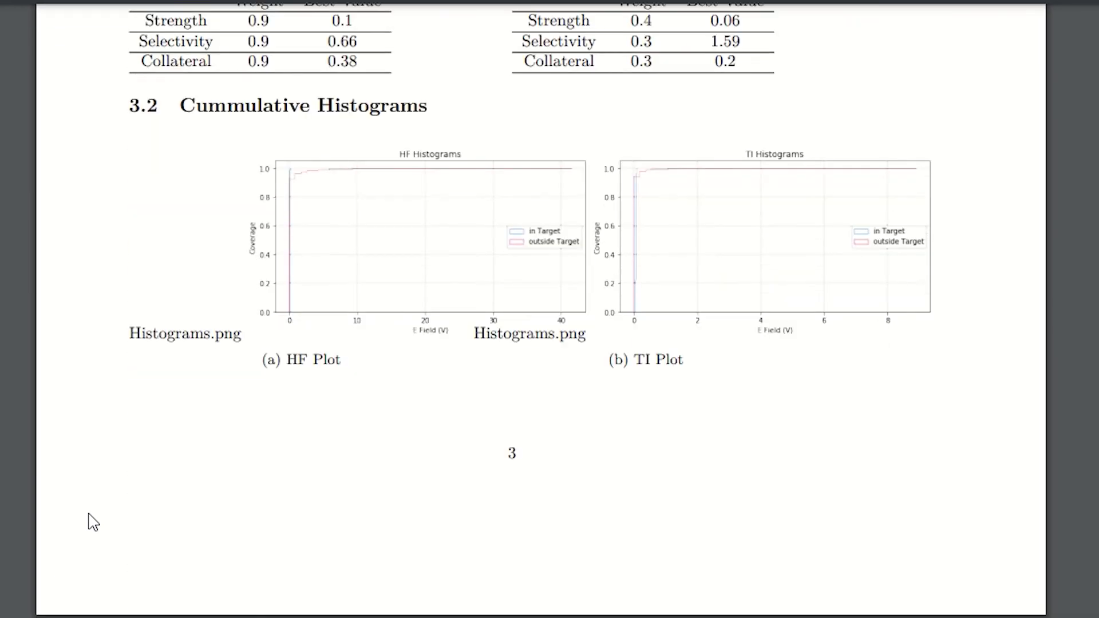
scroll("down", 3)
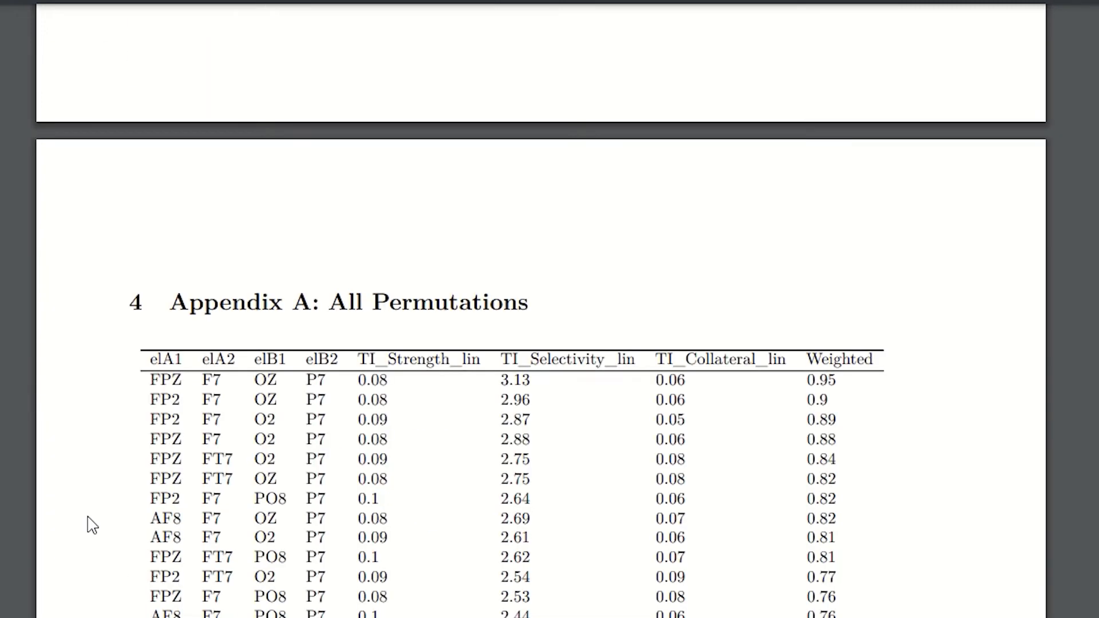
scroll("down", 3)
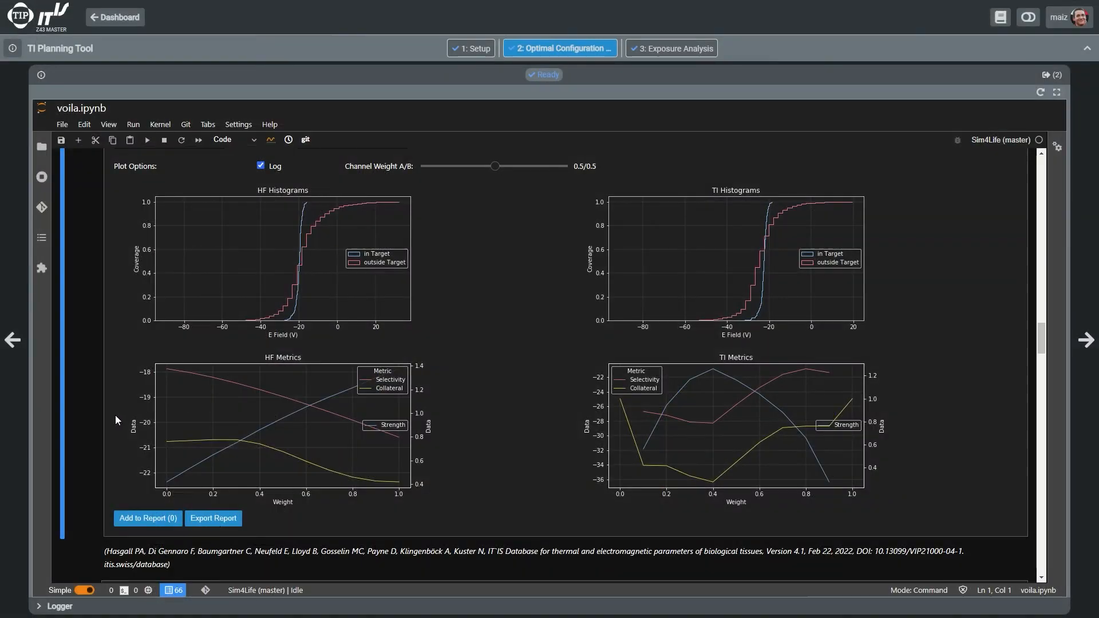
Switch to 3: Exposure Analysis and jump the TI slice viewer to the maximum-field slice
scroll("down", 3)
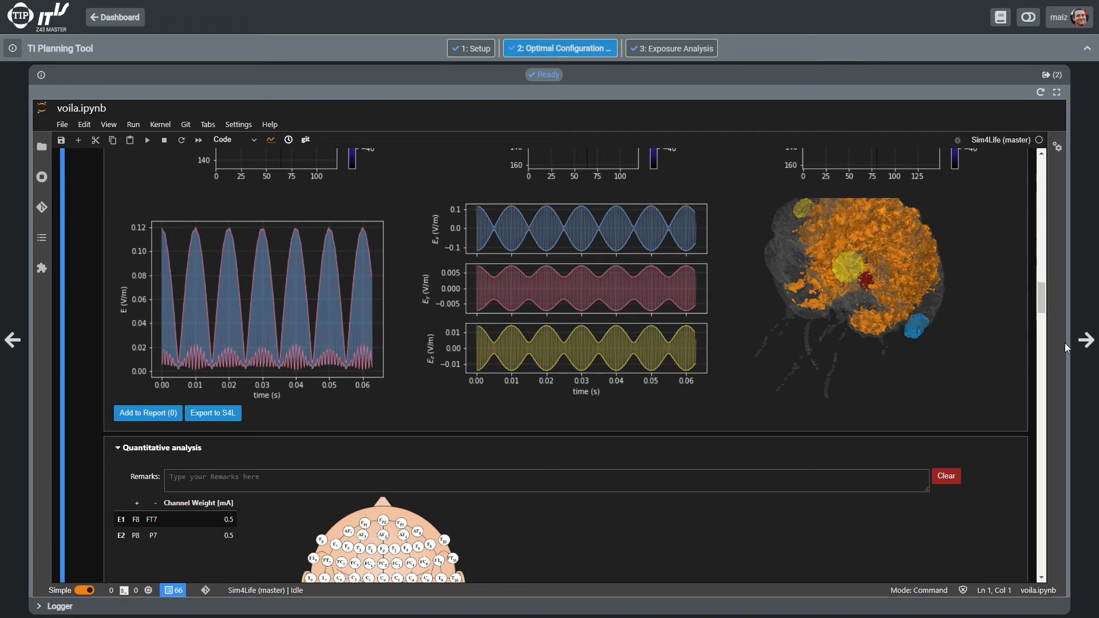
left_click(671, 48)
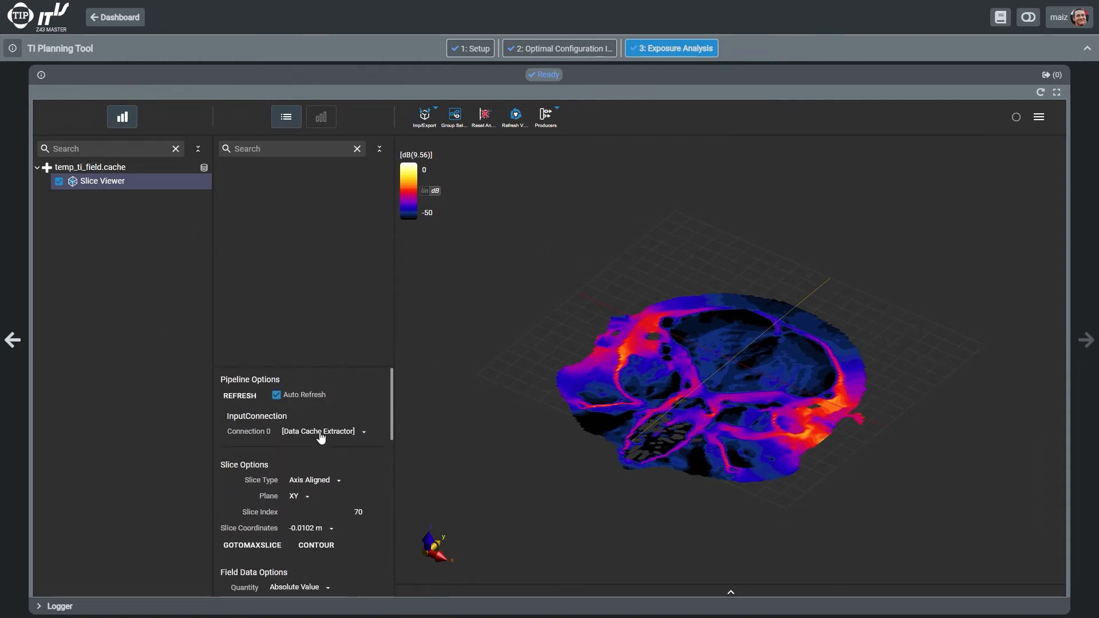
left_click(252, 545)
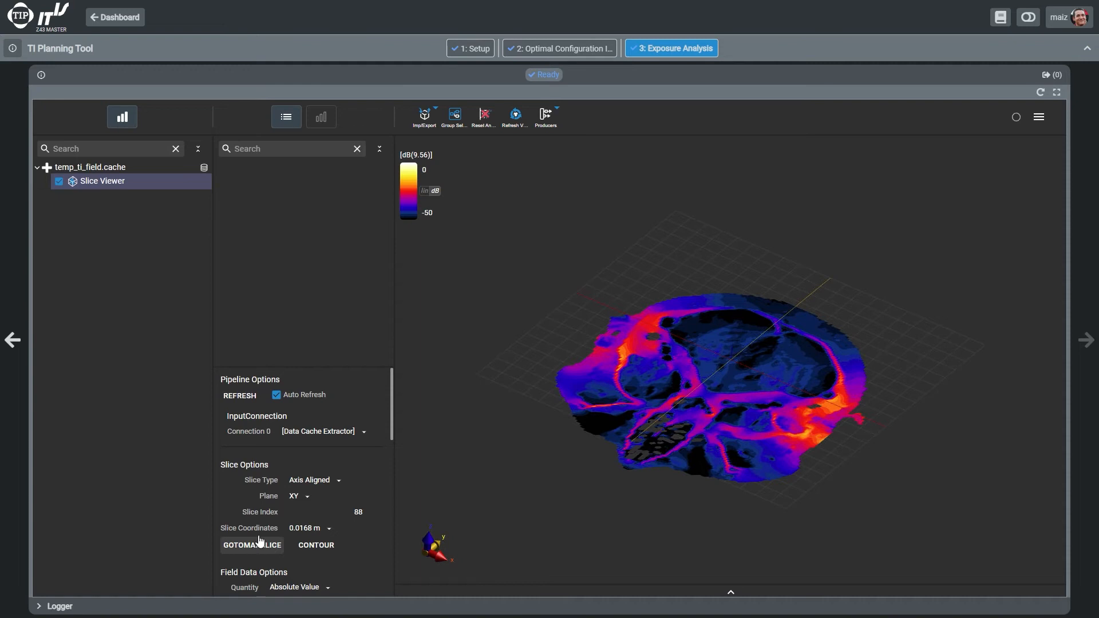
left_click(251, 545)
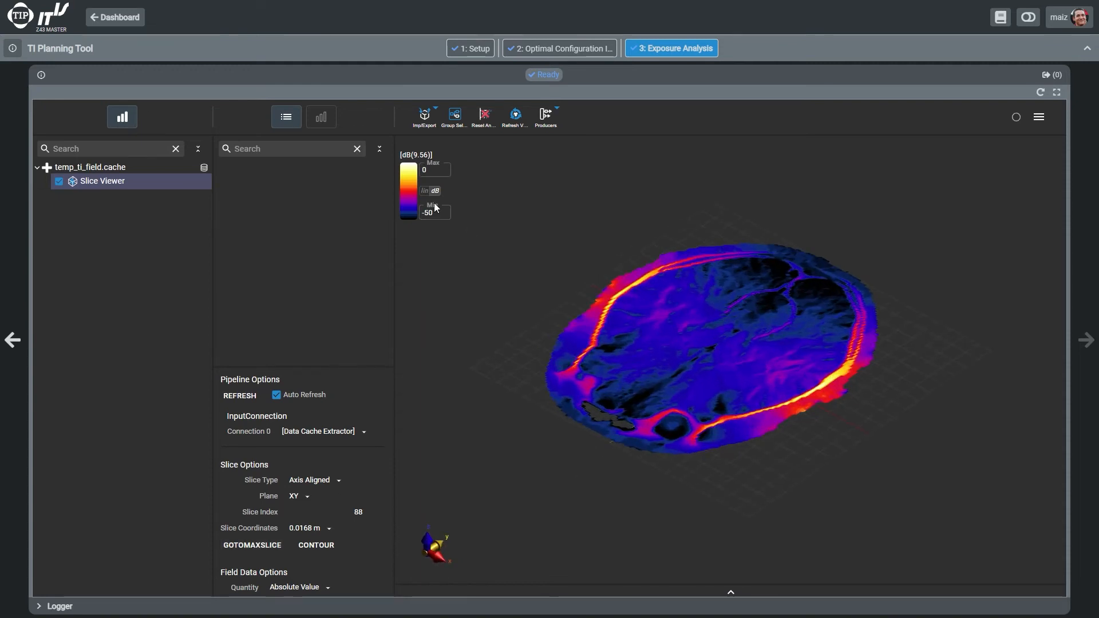